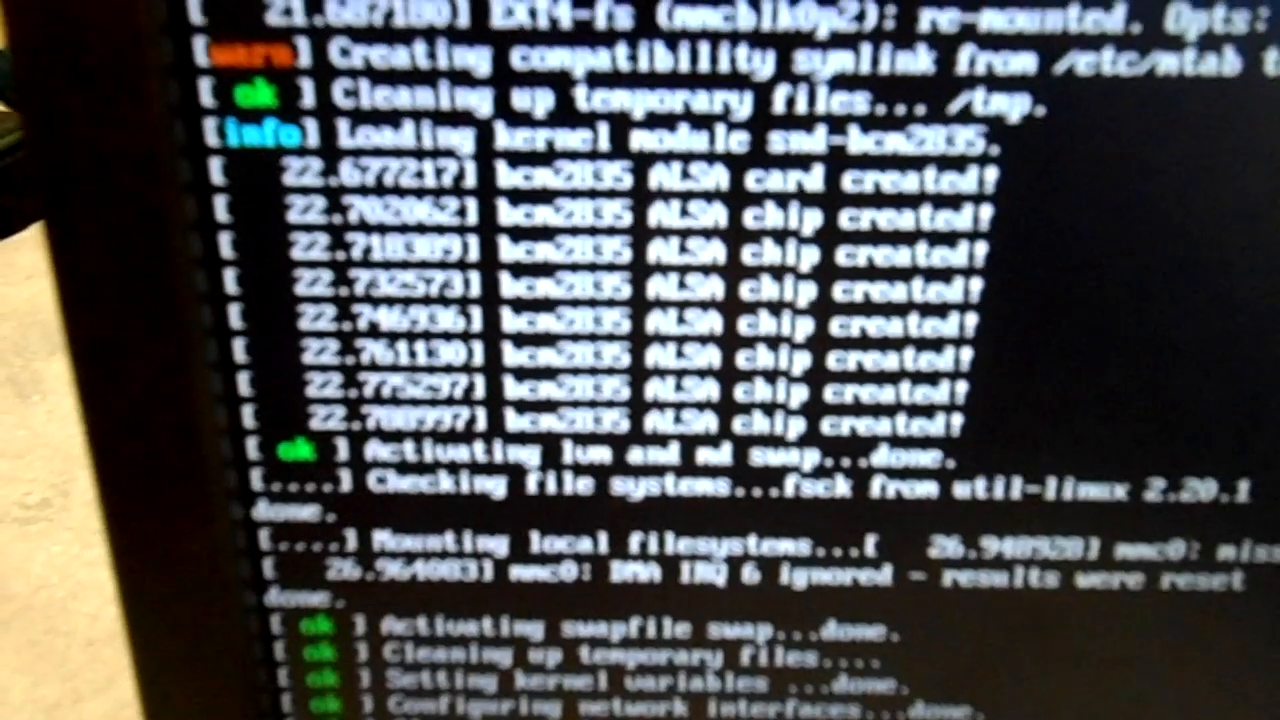
{"action": "scroll", "scroll_direction": "down", "scroll_amount": 3}
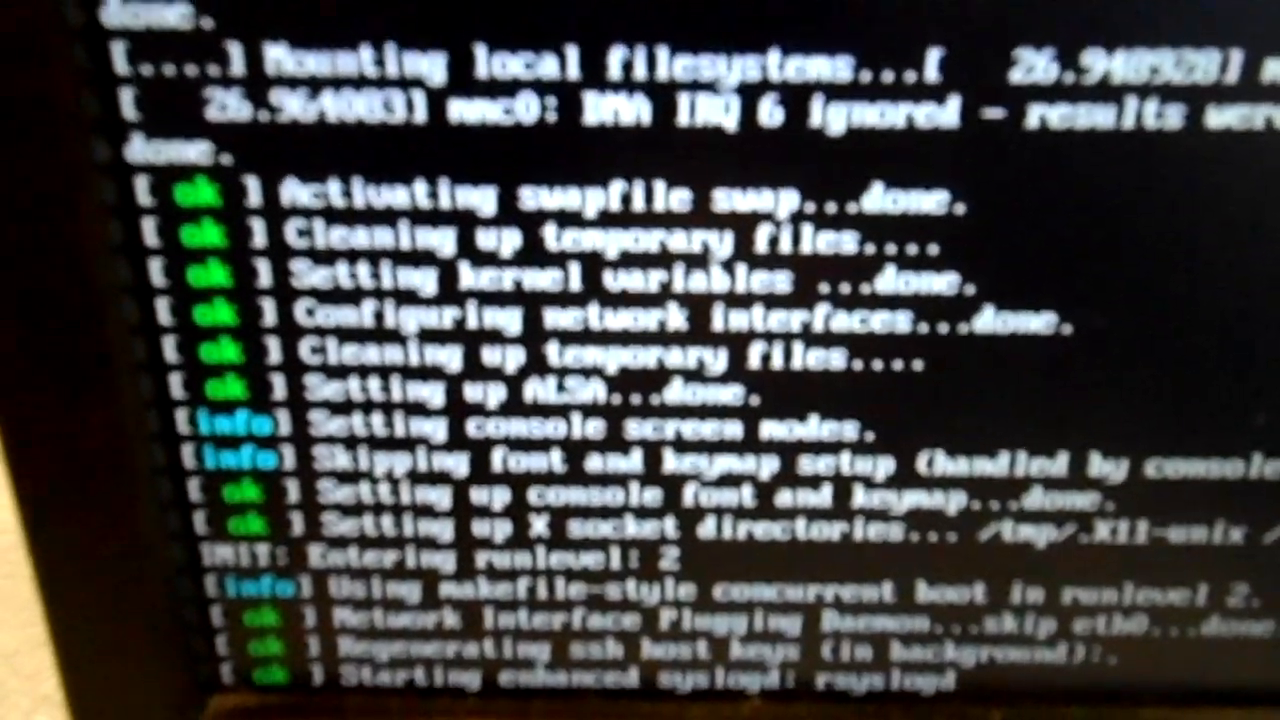